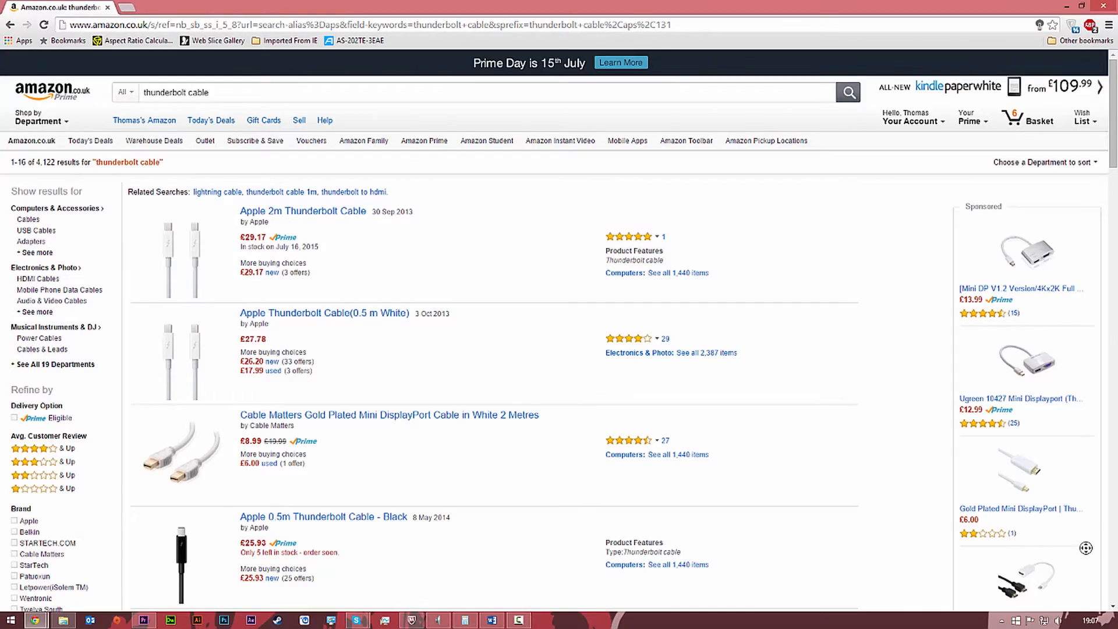
Start the Disk Speed Test benchmark, getting roughly 68.5 MB/s write and 93.9 MB/s read.
scroll(down, 3)
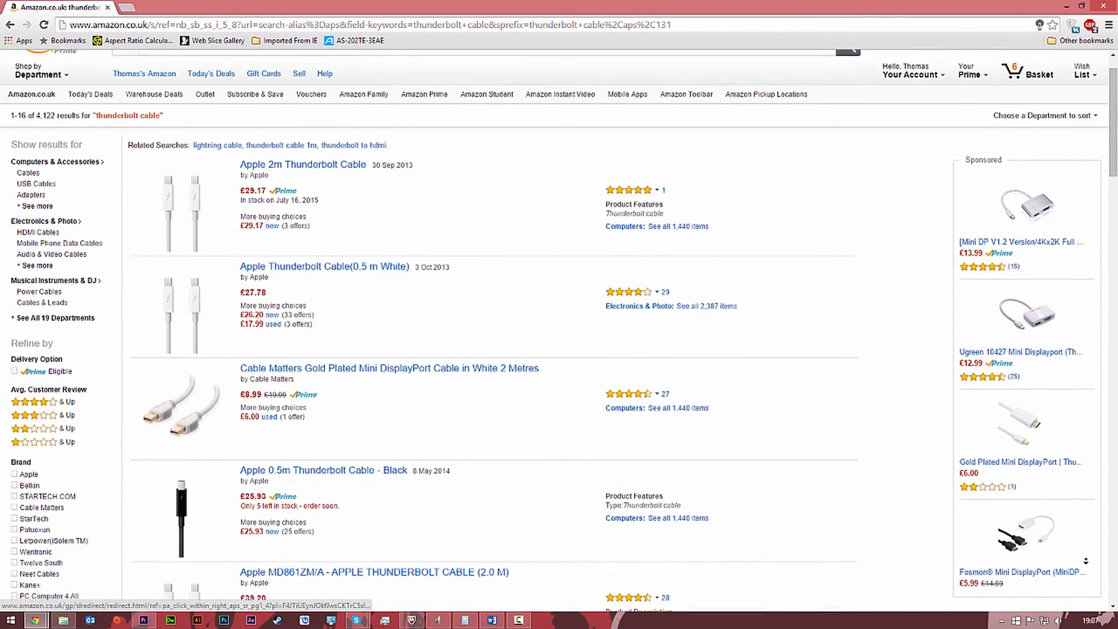
scroll(down, 3)
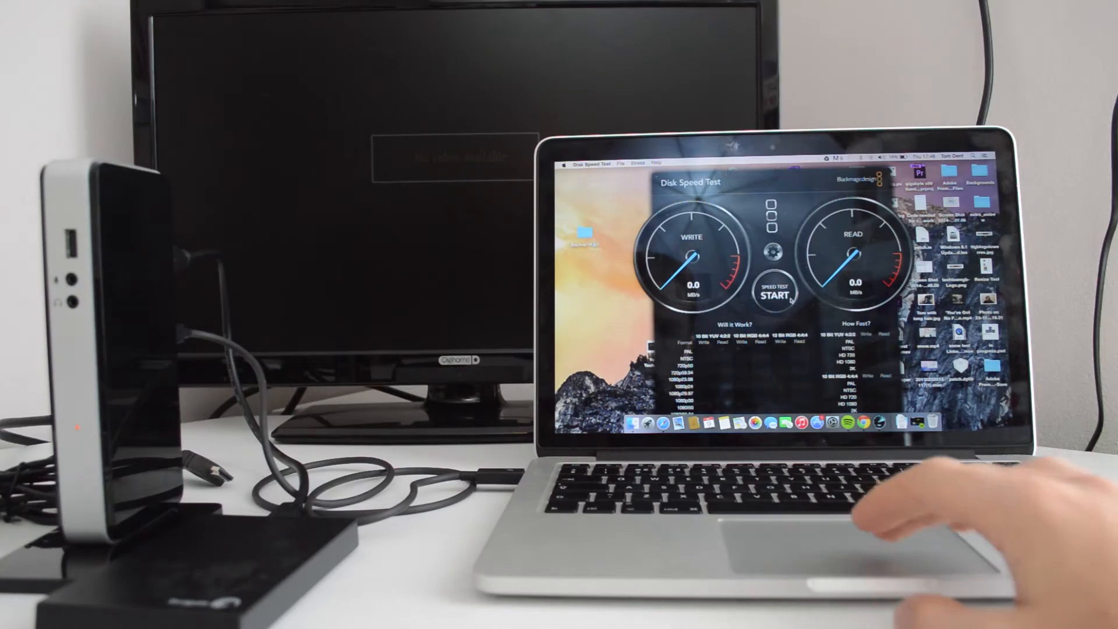
click(776, 292)
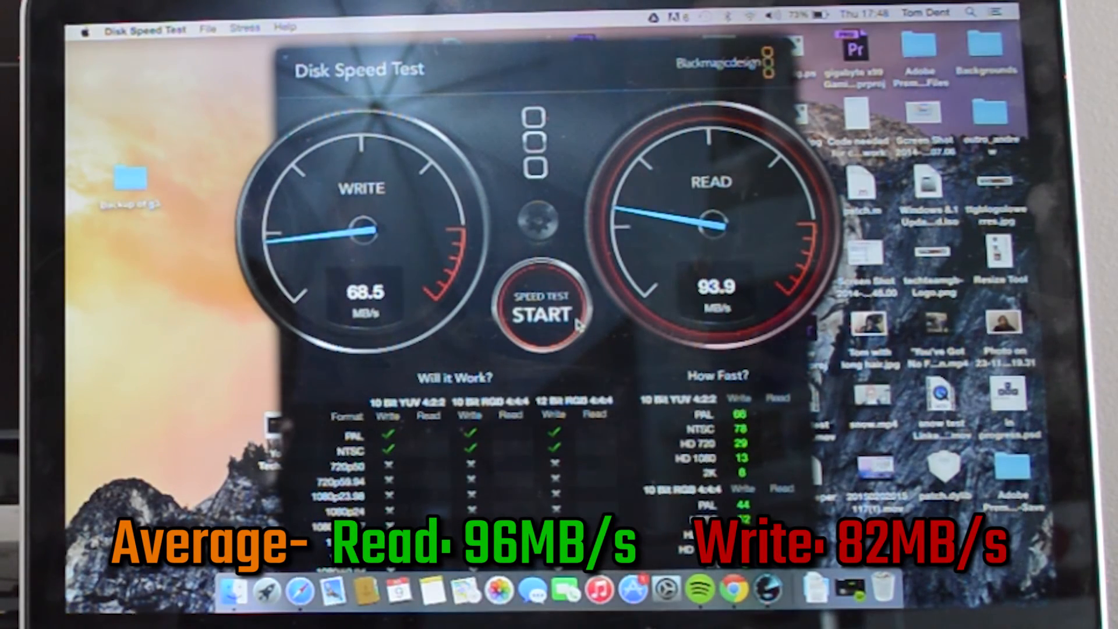
click(541, 312)
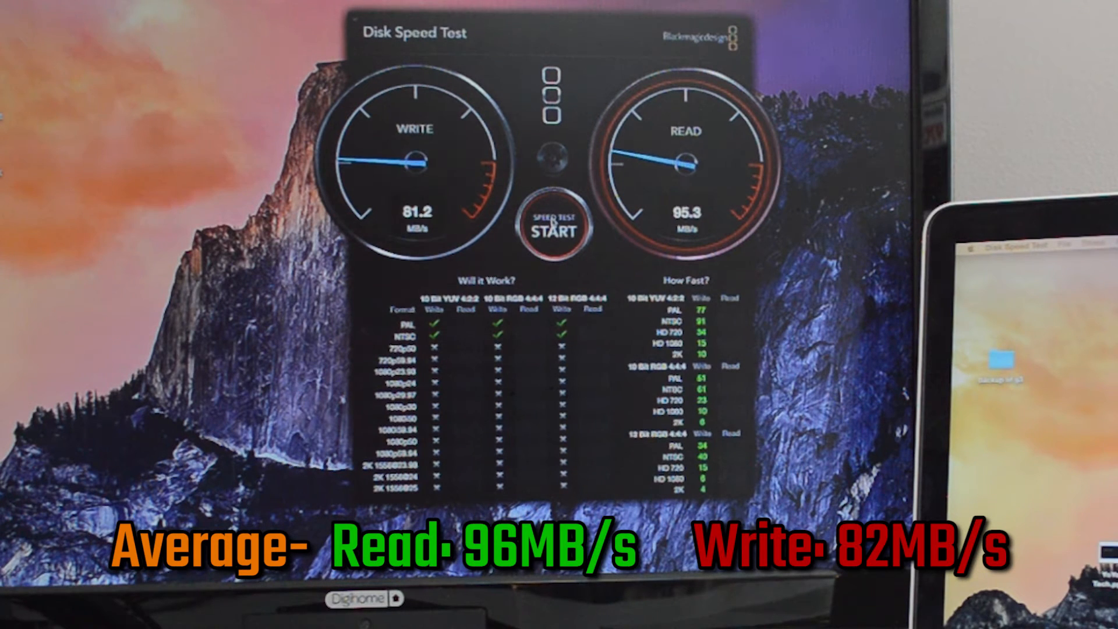
Let the test keep running until about 78 MB/s write and 96 MB/s read fill the tables.
click(552, 228)
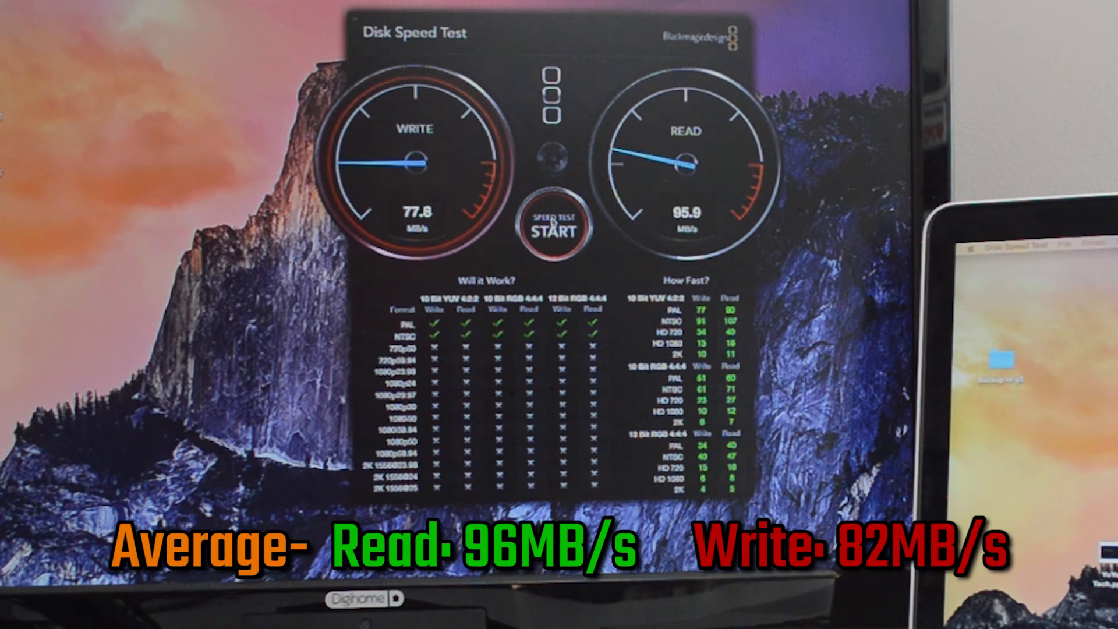